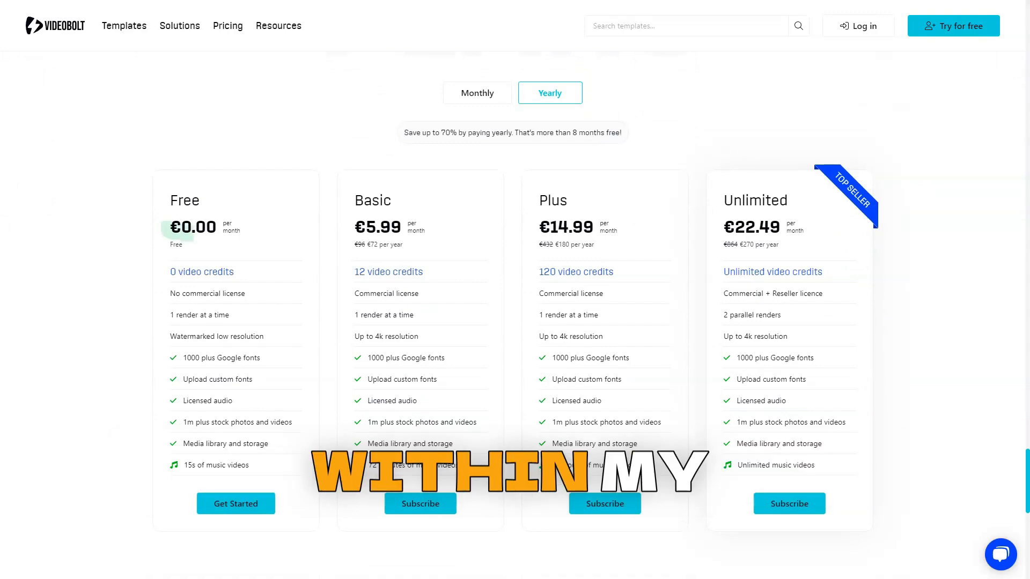
{"action": "scroll", "scroll_direction": "down", "scroll_amount": 3}
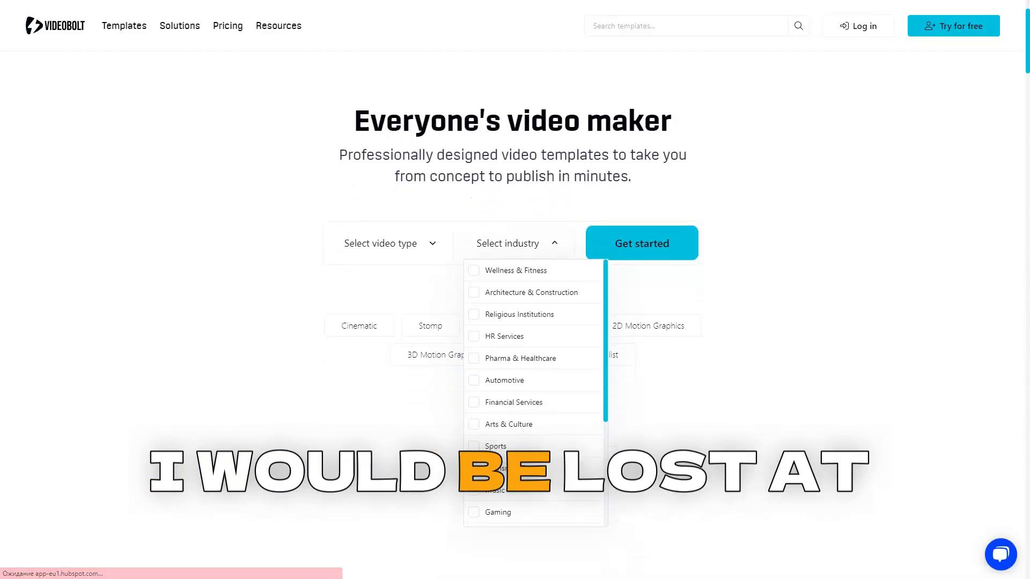
{"action": "scroll", "scroll_direction": "down", "scroll_amount": 3}
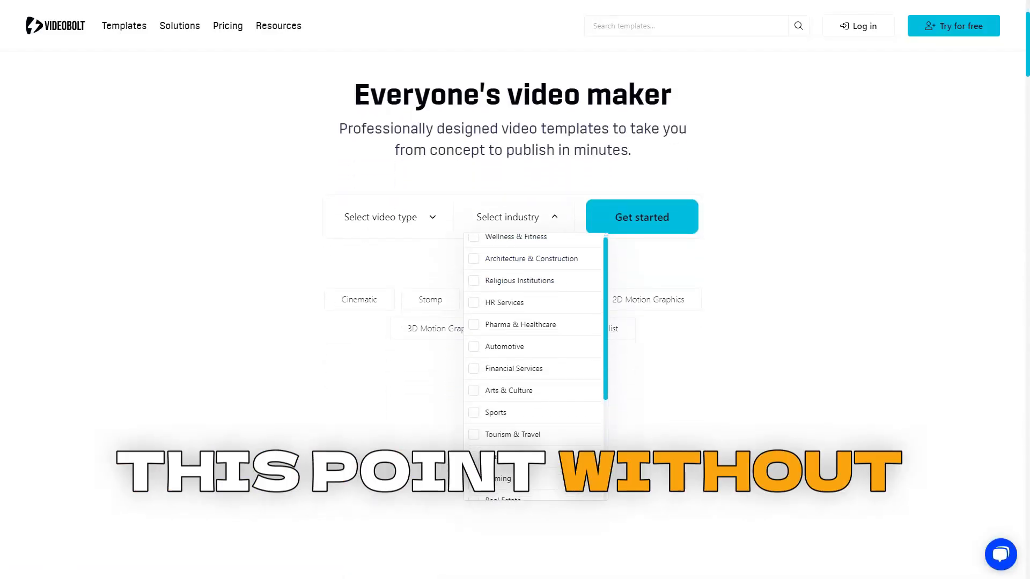